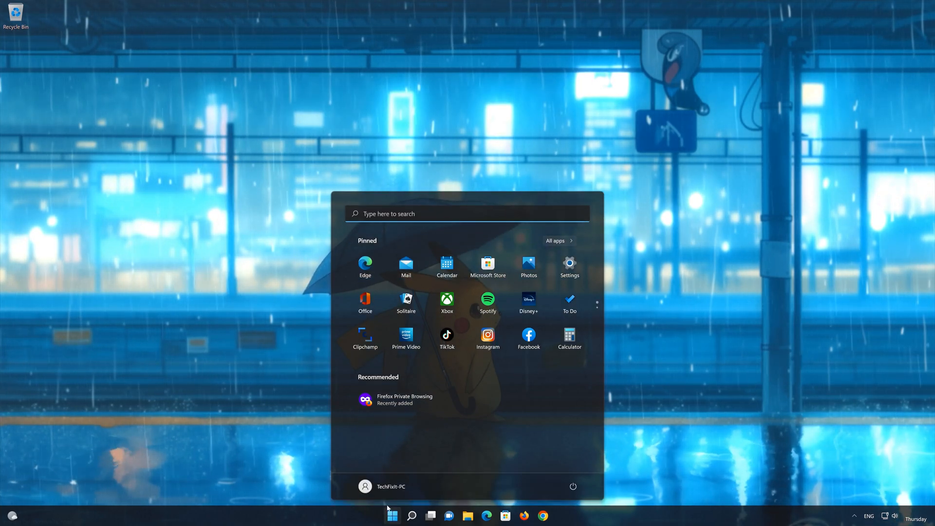
mouse_move(569, 267)
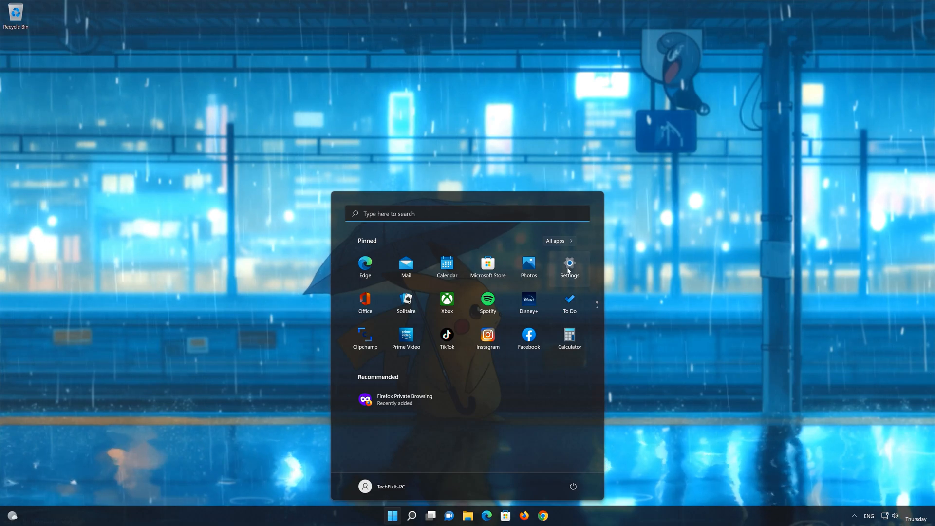
Step: Launch Settings from the Start menu's pinned apps, landing on the System page
left_click(568, 265)
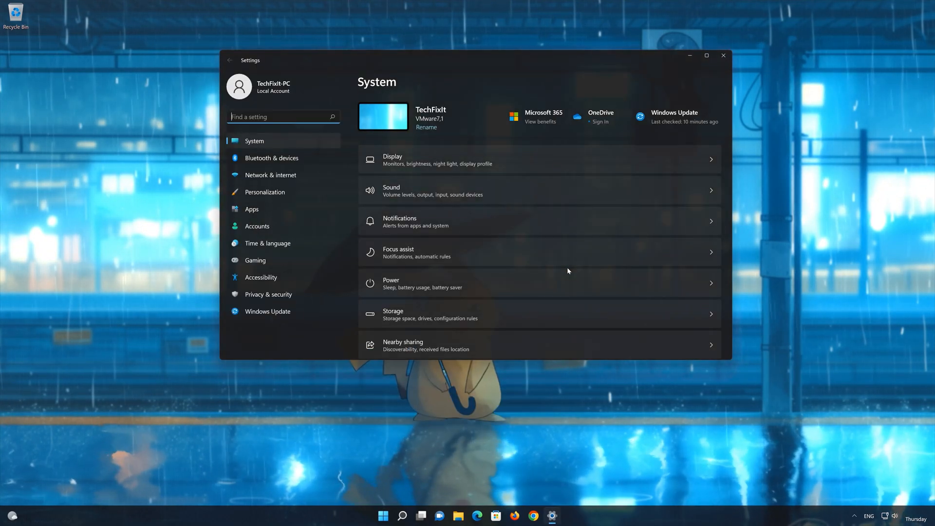
mouse_move(277, 185)
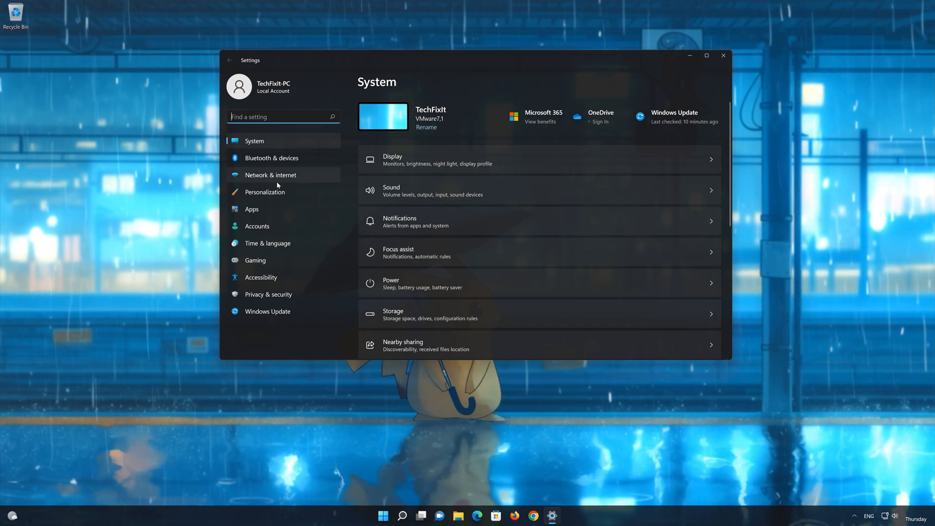
Step: Go to Network & internet, then Advanced network settings where Network reset is listed
left_click(270, 175)
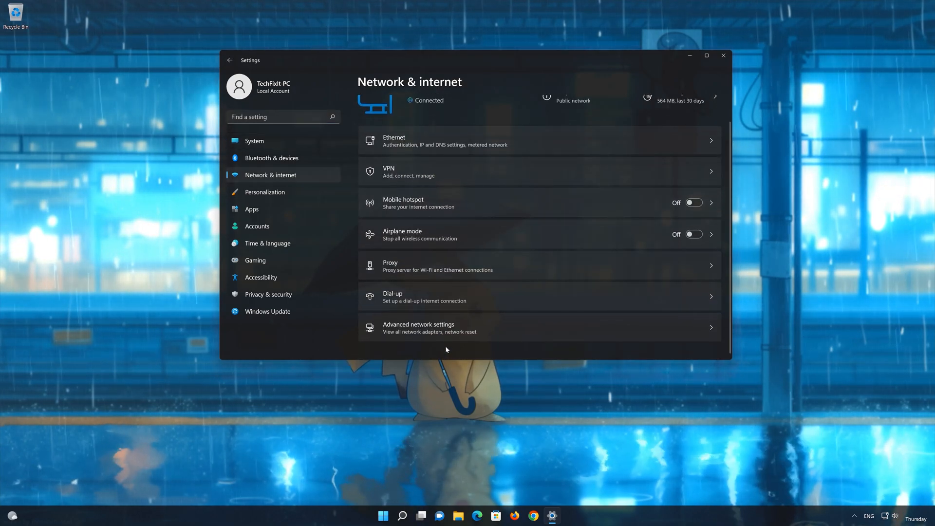
mouse_move(427, 337)
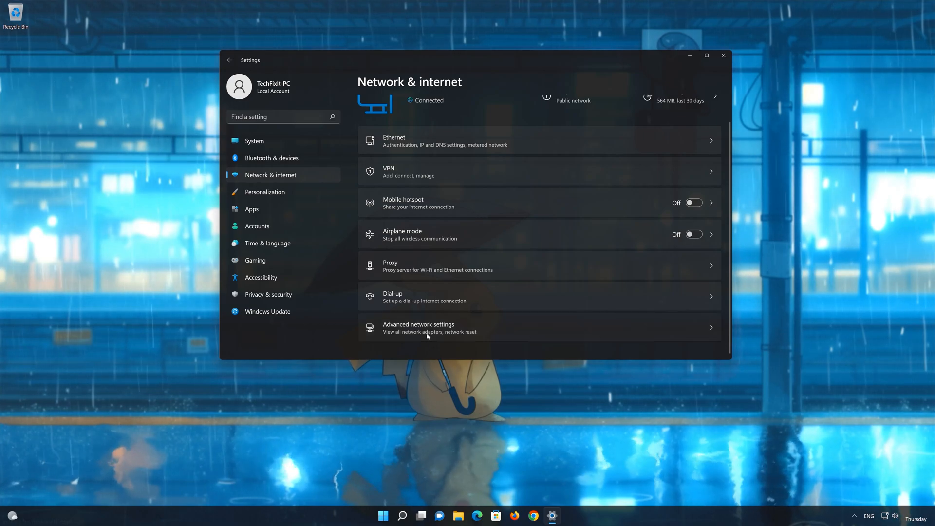
left_click(427, 328)
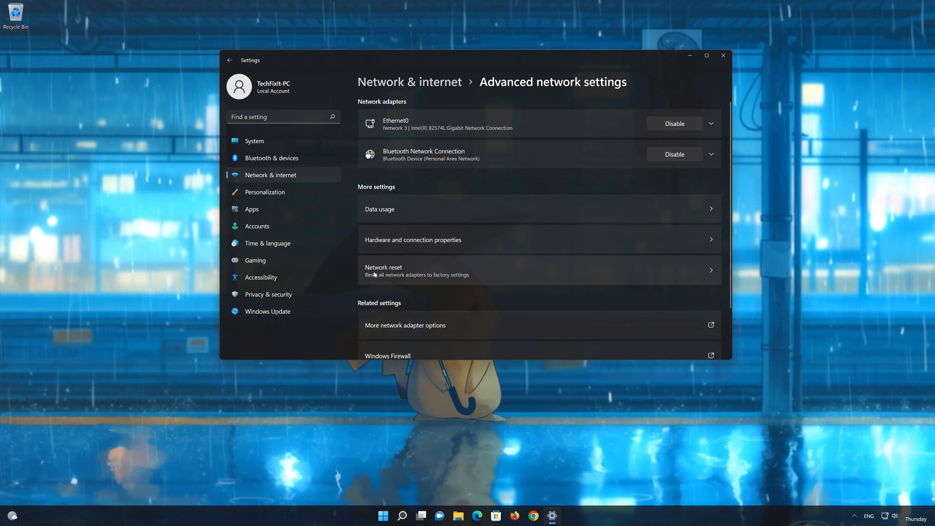
mouse_move(477, 273)
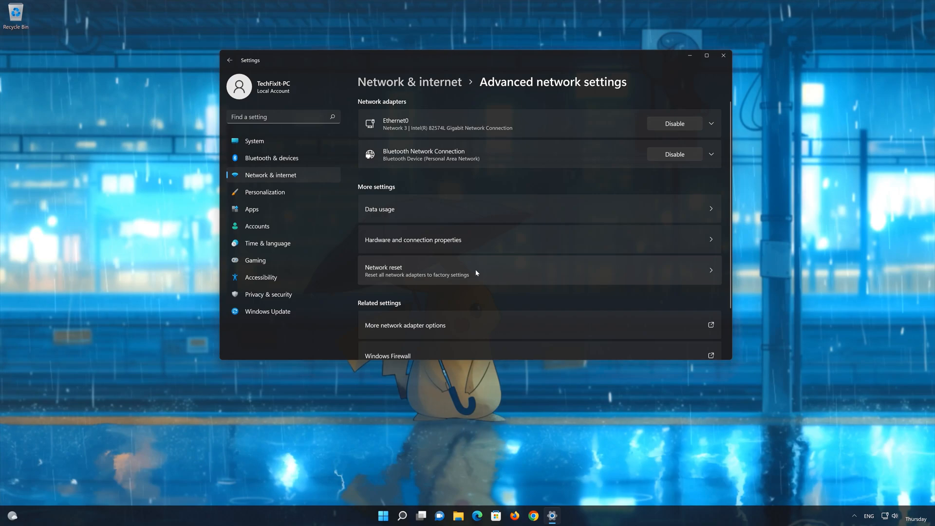
mouse_move(433, 271)
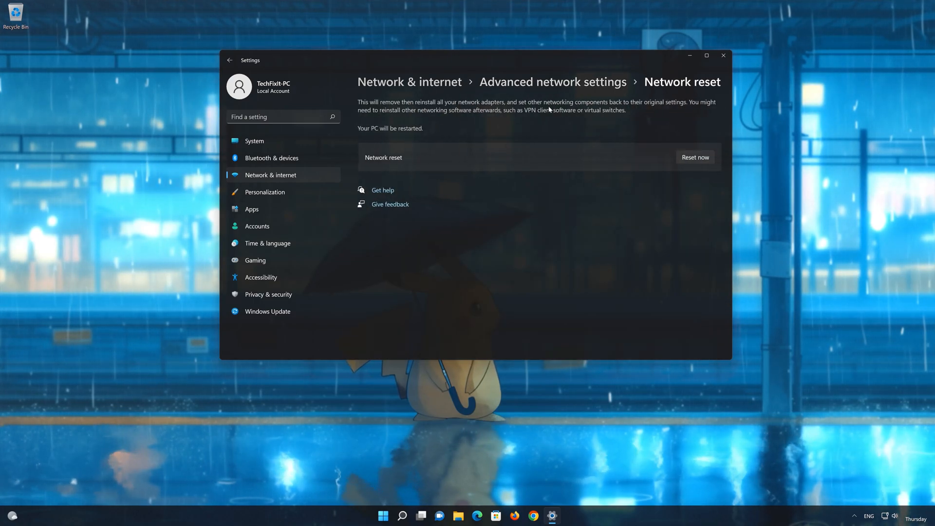
mouse_move(656, 111)
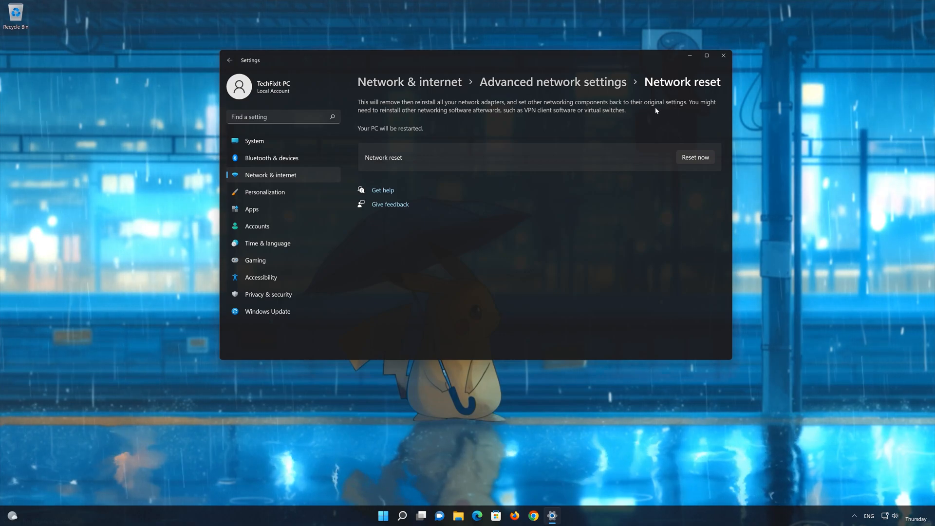
mouse_move(460, 119)
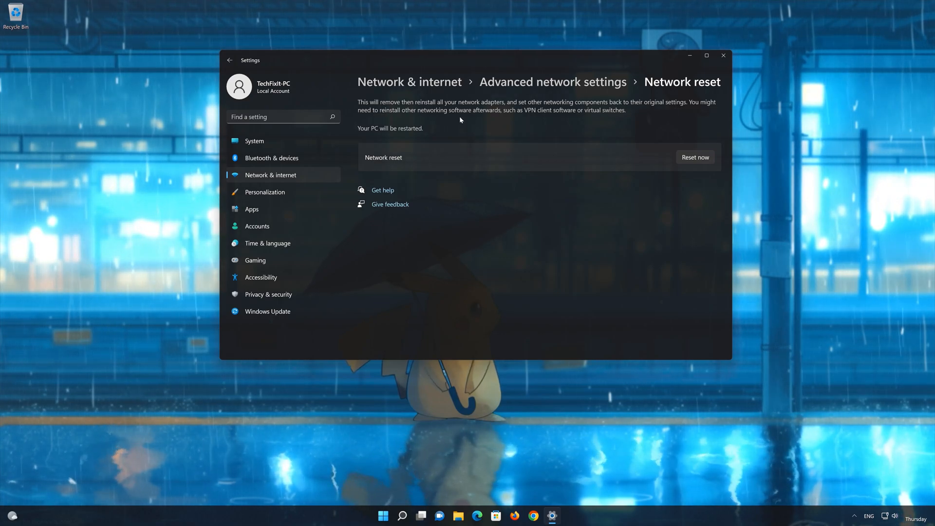
mouse_move(609, 117)
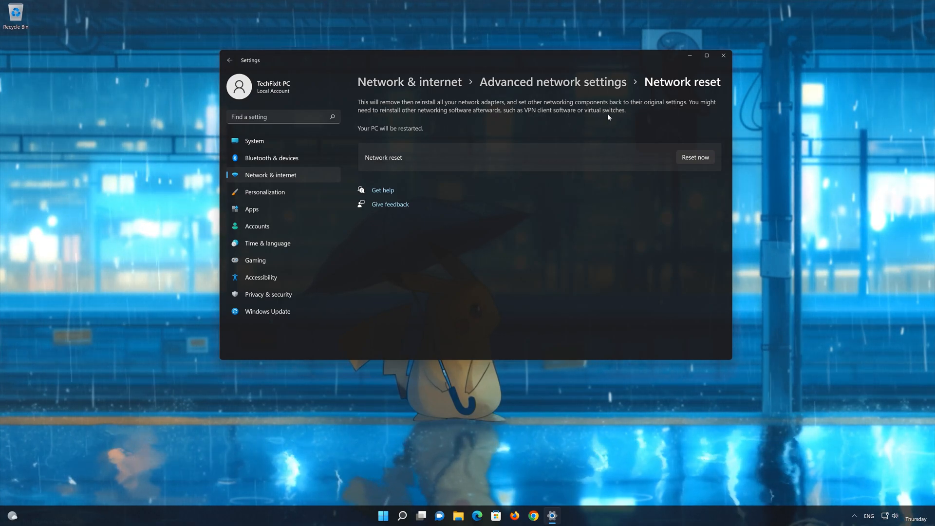
mouse_move(695, 173)
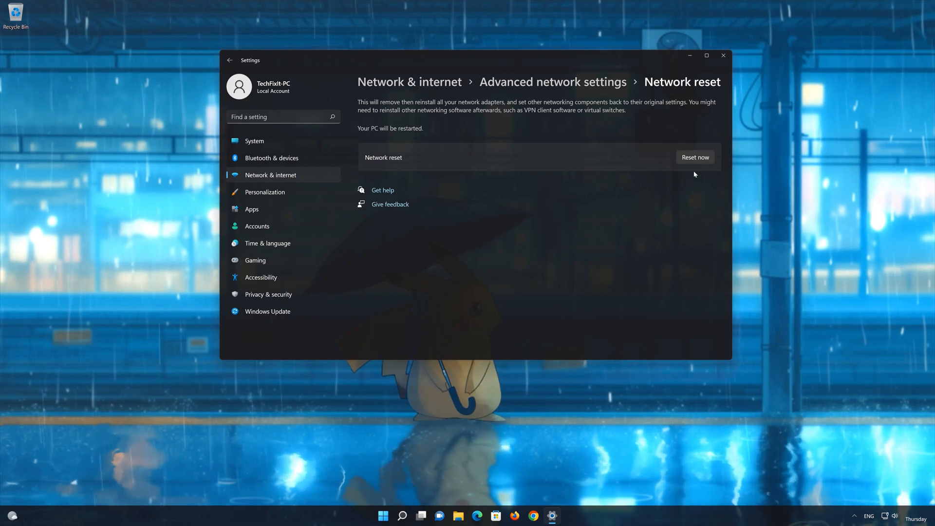
Step: Reset now, confirm with Yes, and dismiss the five-minute sign-out notice
left_click(696, 158)
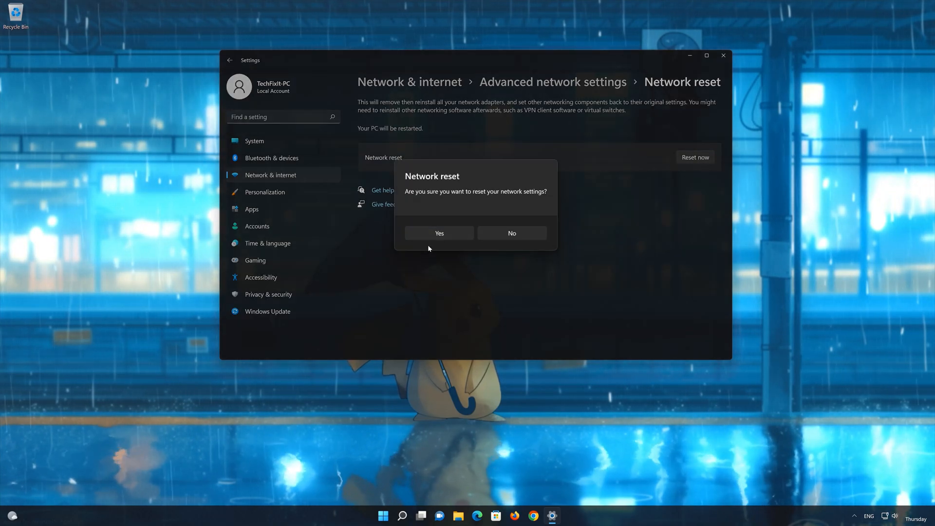
left_click(512, 232)
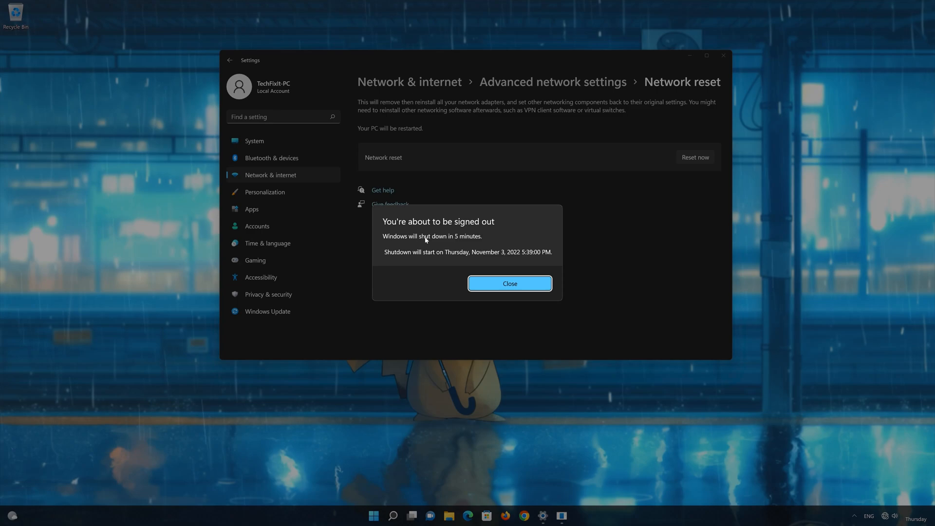
left_click(510, 283)
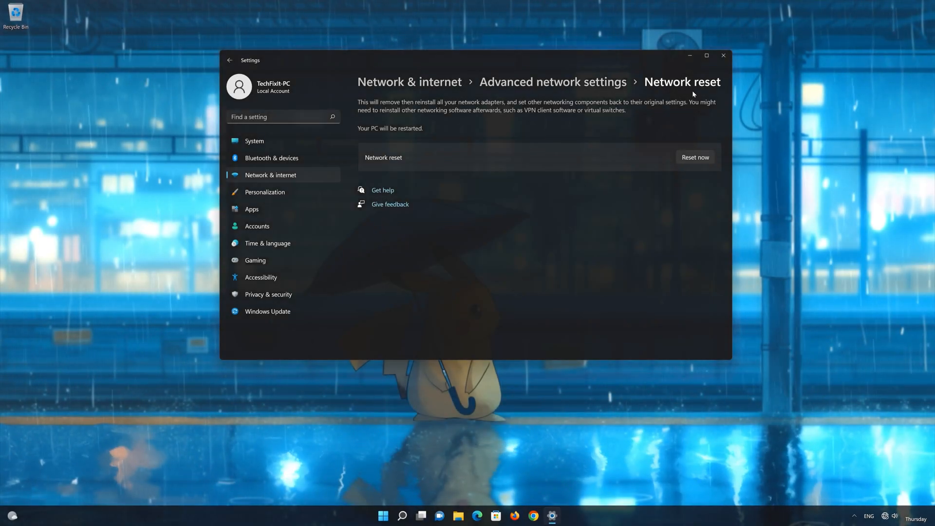
Step: Close Settings and return to the desktop with the network reset still pending
left_click(724, 55)
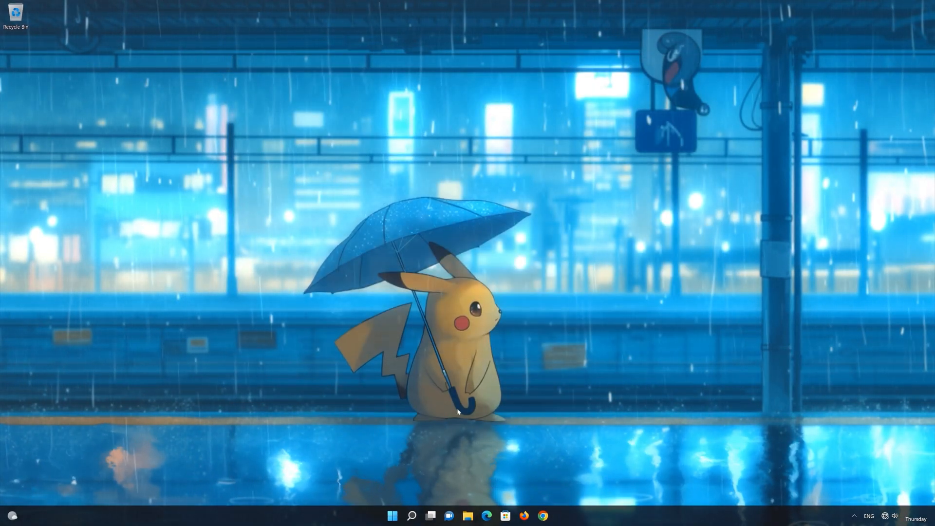
left_click(391, 514)
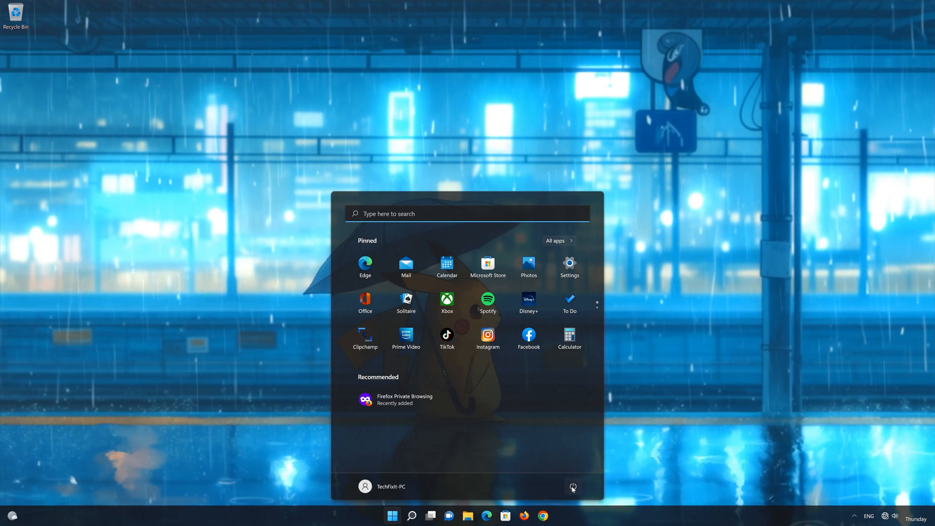
left_click(386, 514)
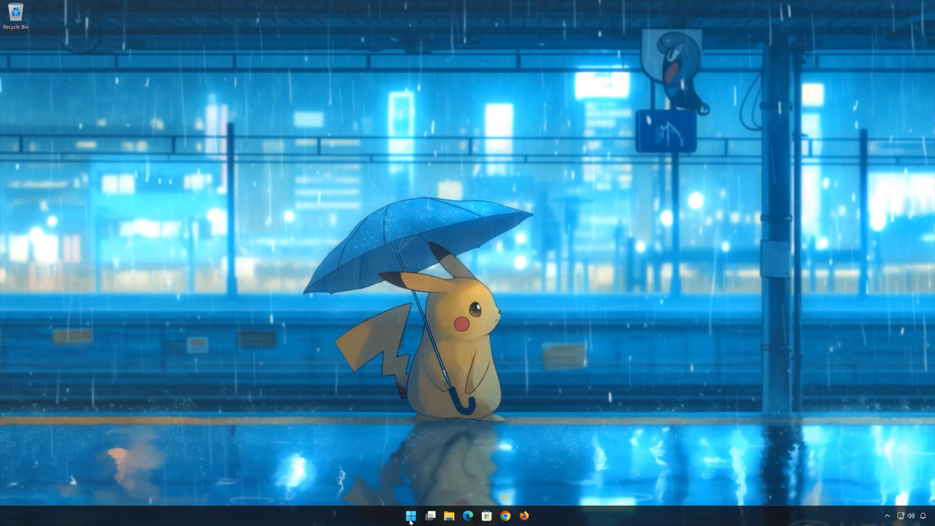
Step: Launch Device Manager via search and bring up actions for the Intel(R) 82574L Gigabit adapter
left_click(411, 516)
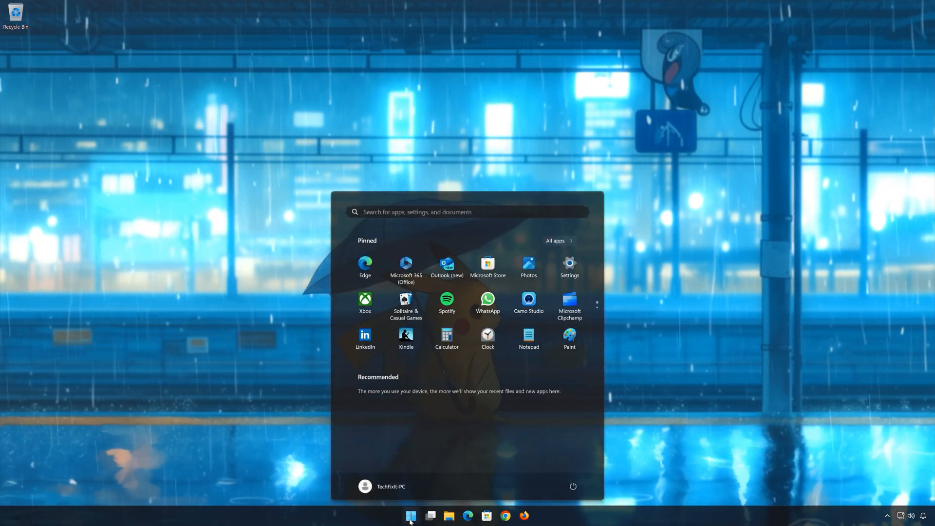
type("device manager")
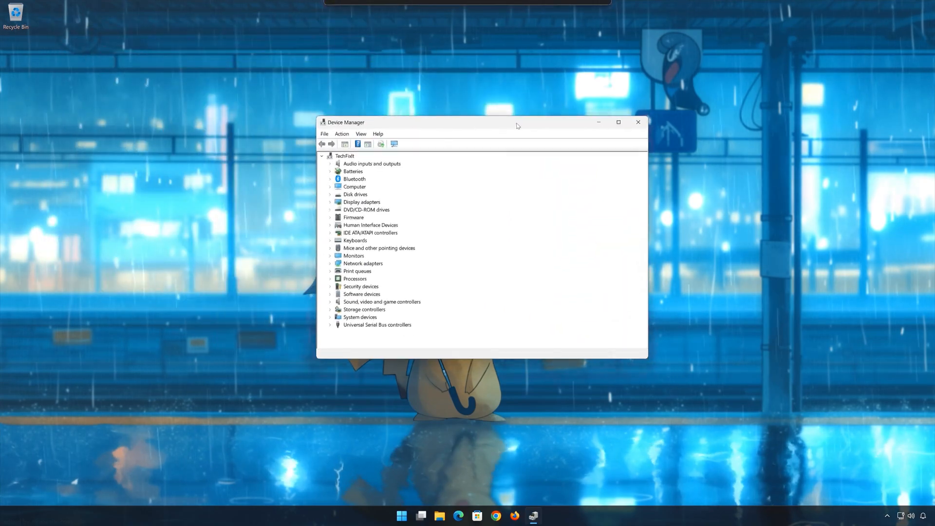
left_click(618, 121)
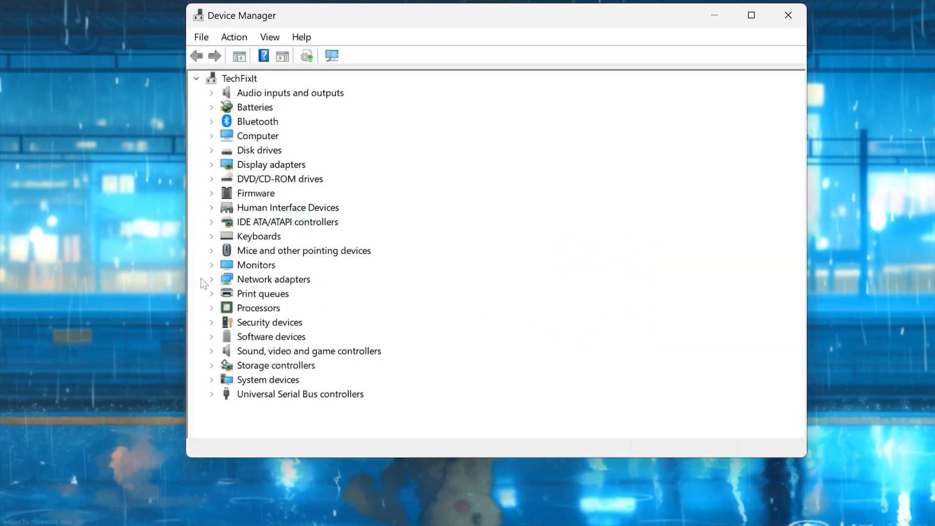
left_click(213, 278)
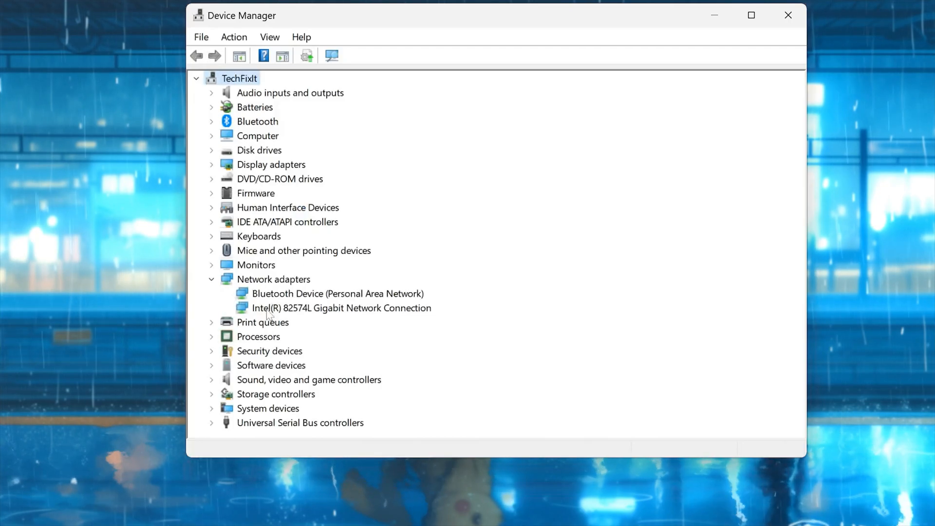
right_click(341, 307)
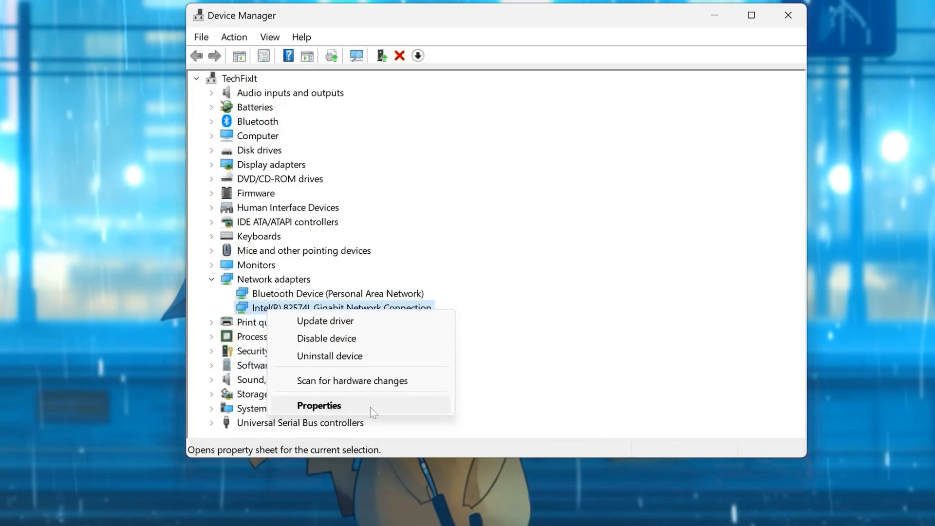
Step: View the Intel adapter's Driver details: Microsoft, version 12.19.1.32
left_click(319, 405)
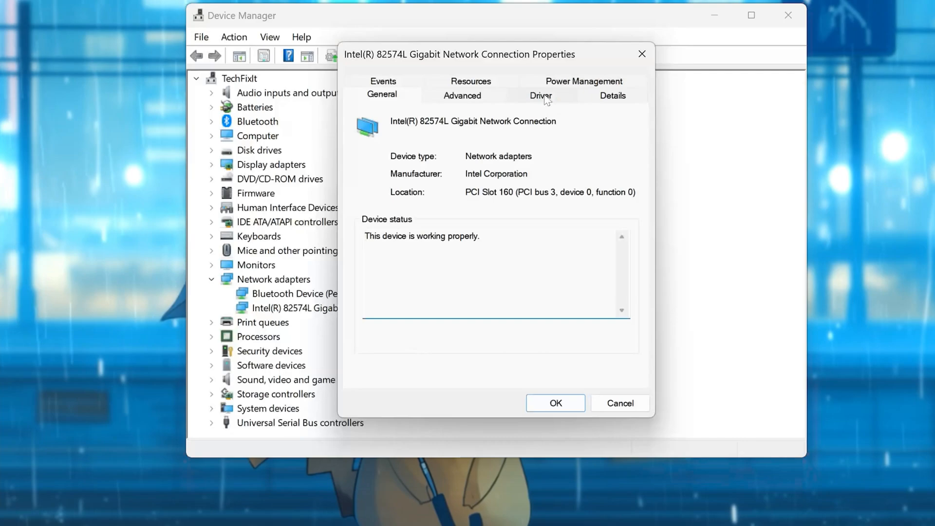
left_click(541, 96)
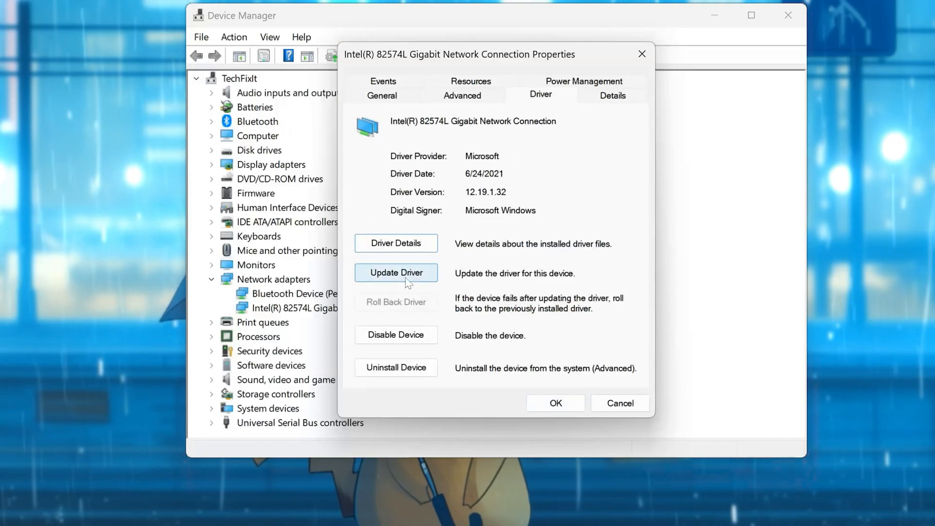
Step: Reinstall the Intel(R) 82574L driver by picking it from the compatible drivers list, then close the success message
left_click(396, 273)
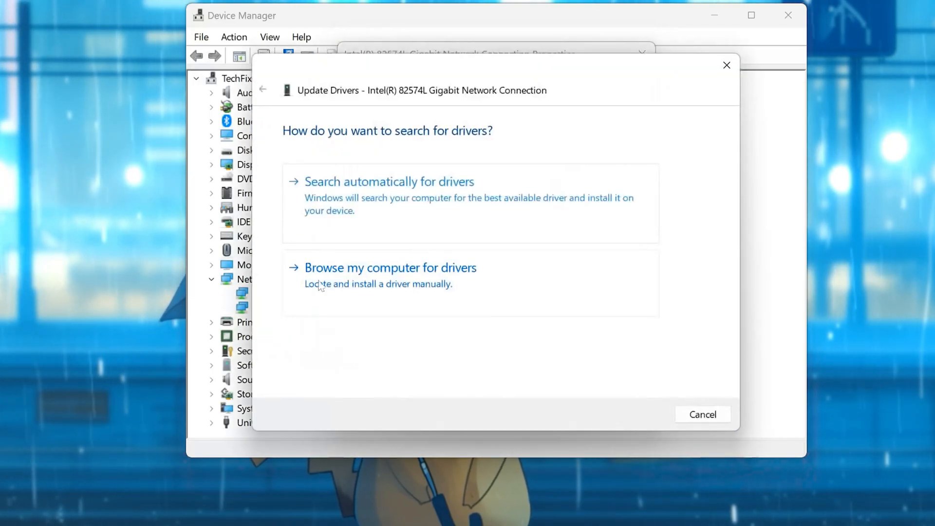
mouse_move(473, 279)
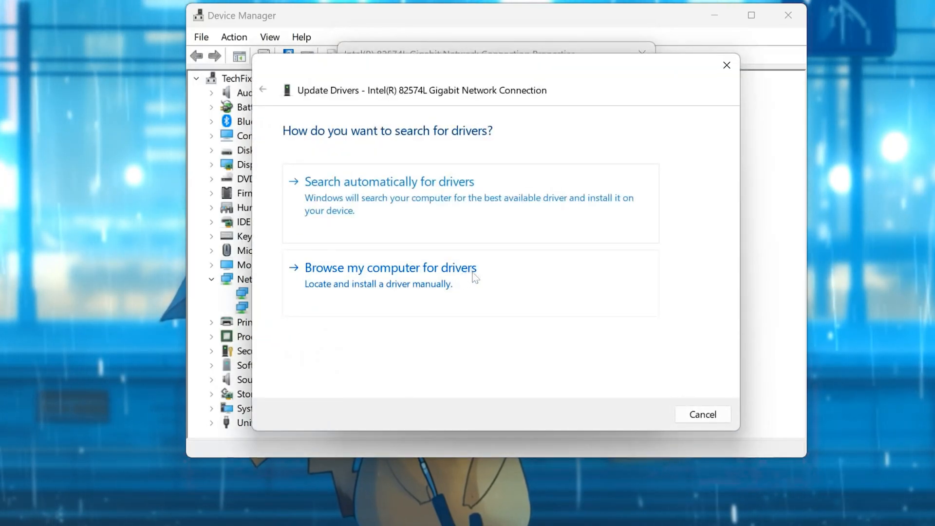
mouse_move(385, 280)
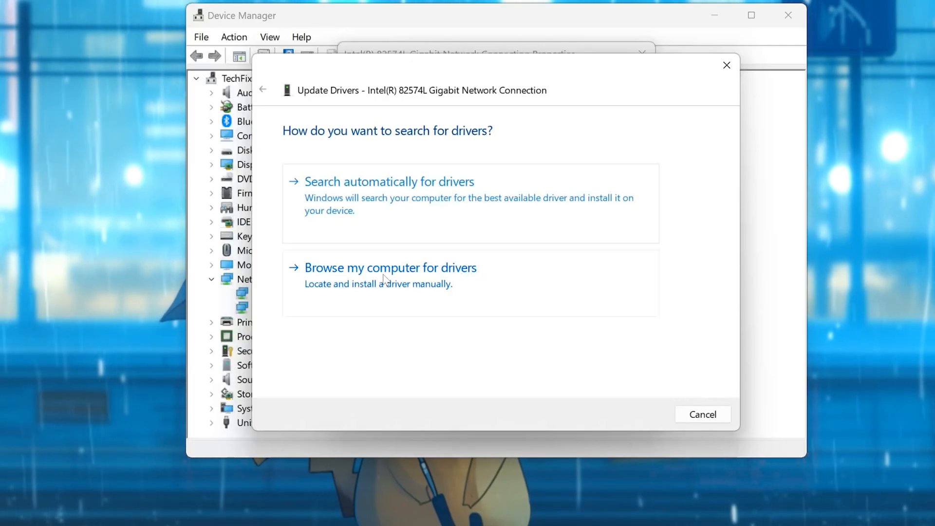
left_click(390, 267)
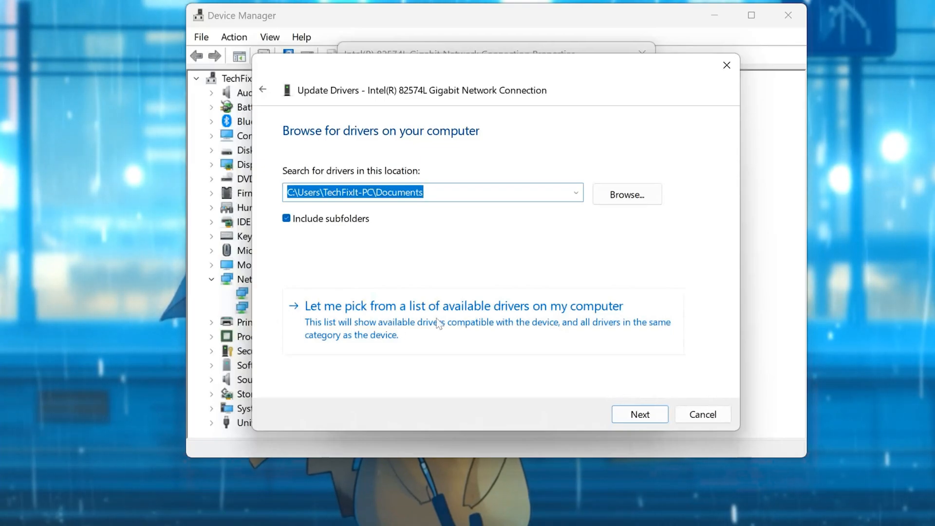
left_click(463, 306)
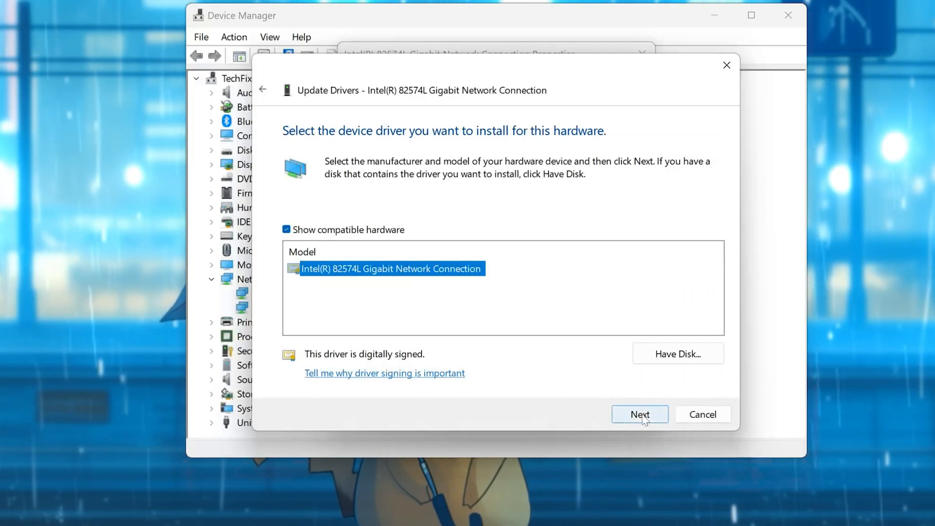
left_click(640, 413)
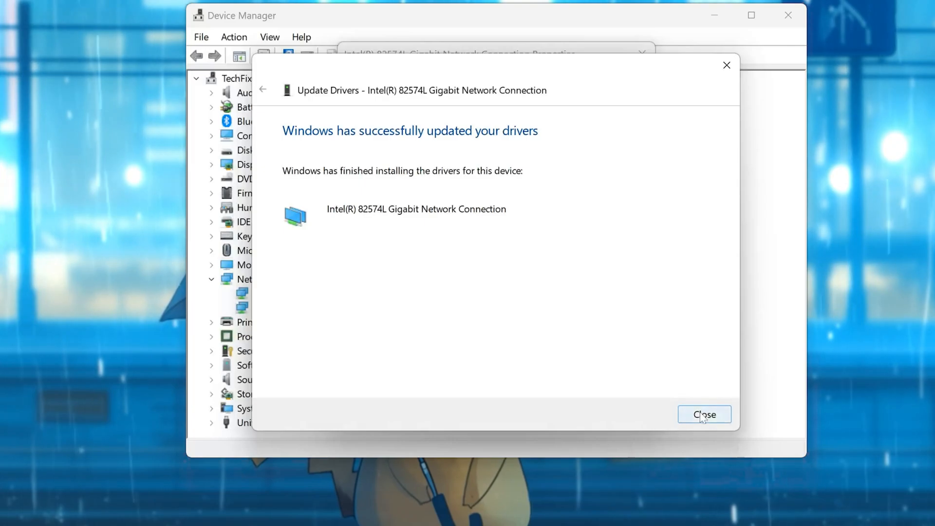
left_click(705, 415)
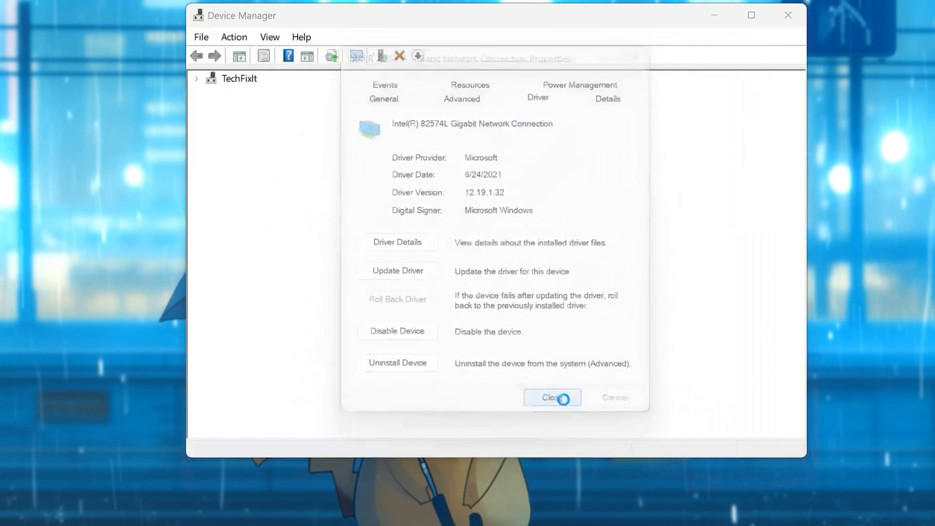
Step: Close the Properties dialog and Device Manager, then bring up Start's power options for Restart
left_click(552, 397)
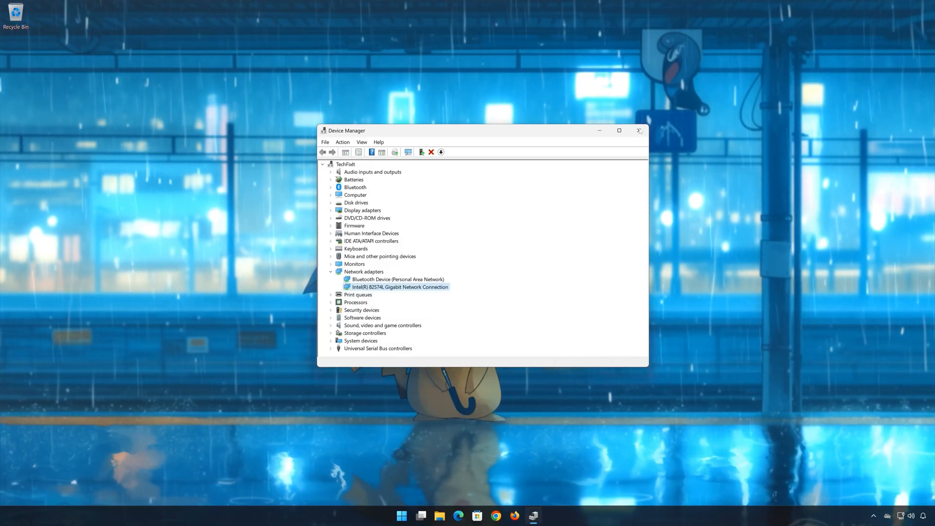
left_click(638, 131)
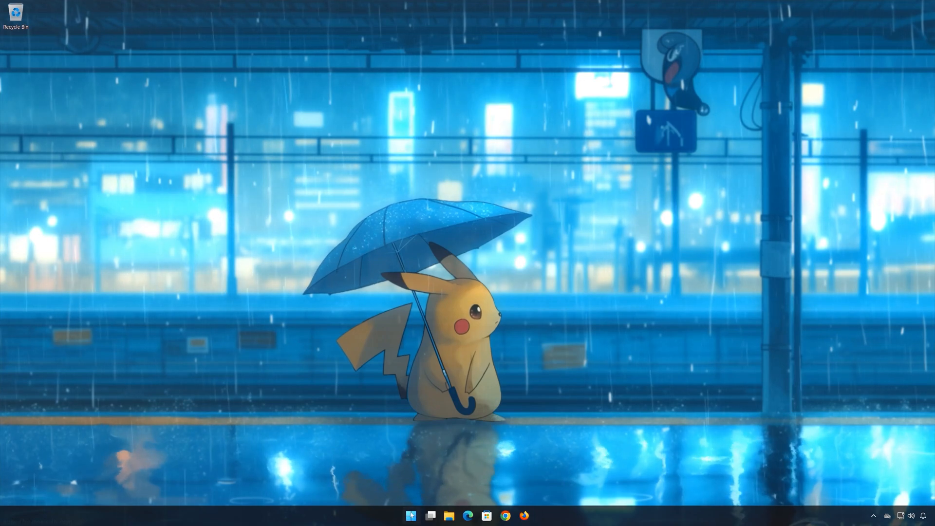
left_click(411, 514)
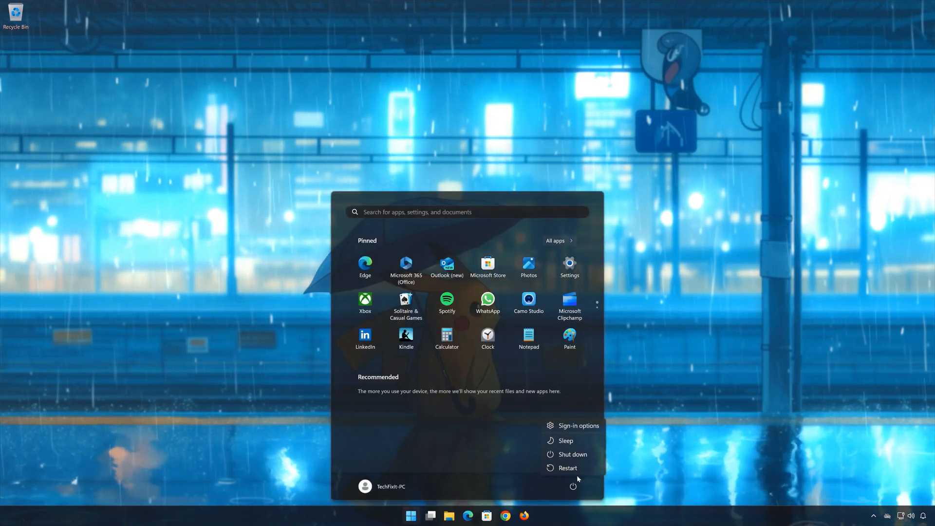